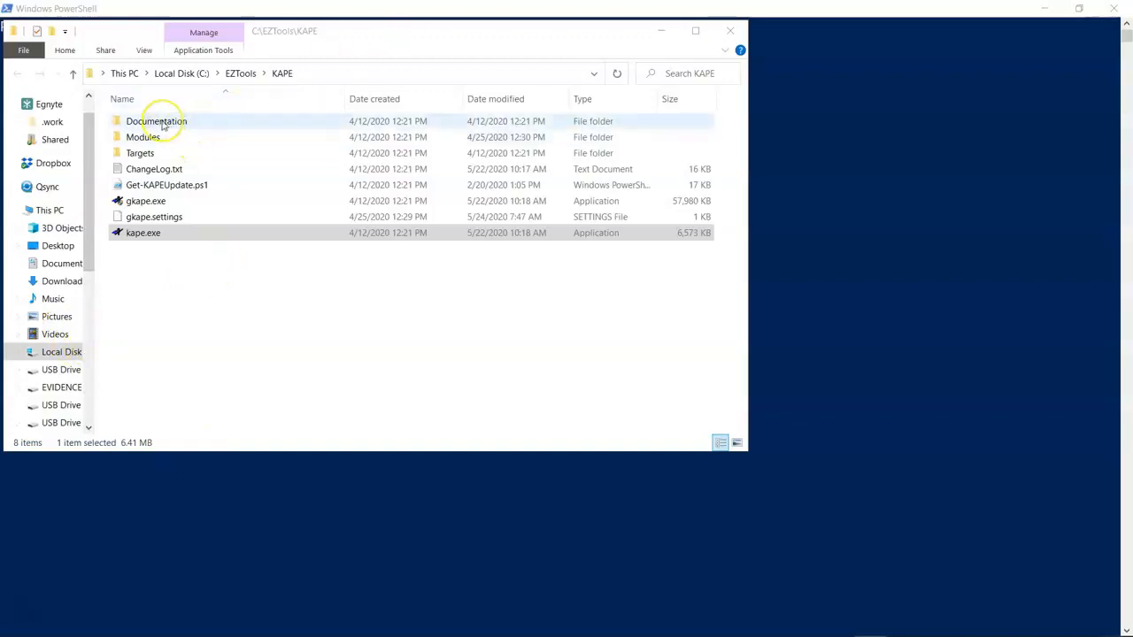
- Select and open the Documentation folder in the KAPE folder window
left_click(157, 122)
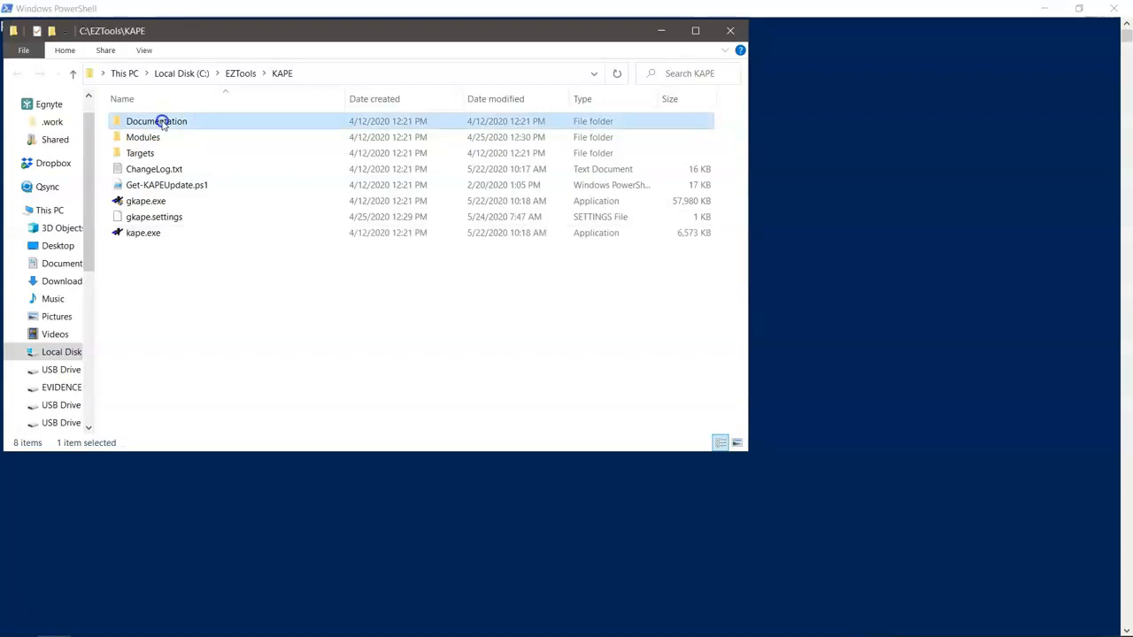
double_click(157, 122)
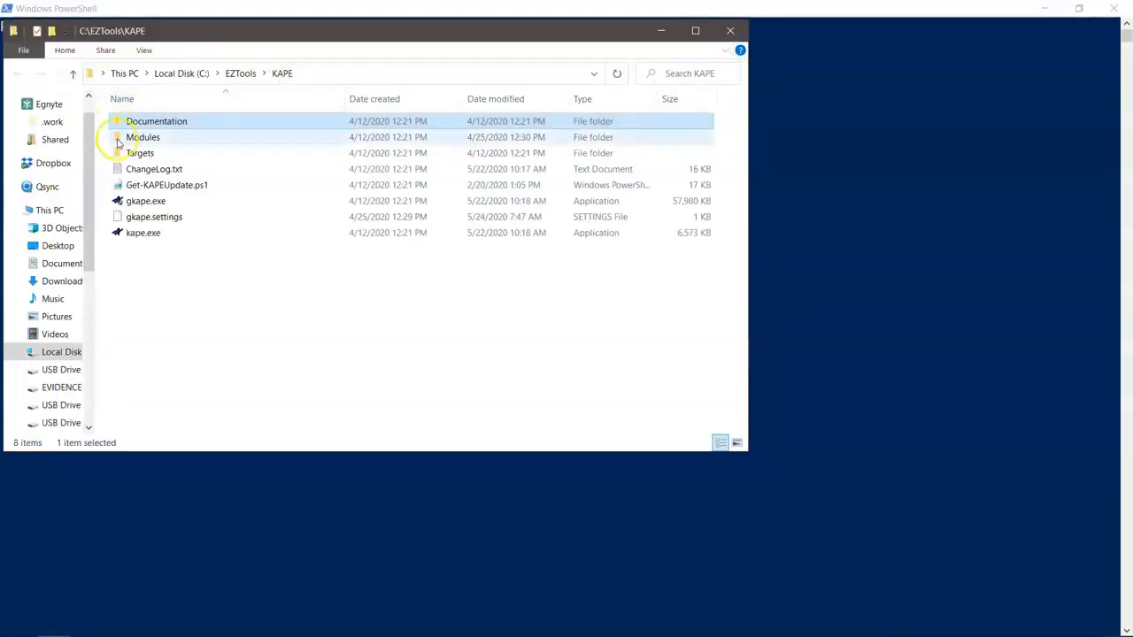
mouse_move(142, 138)
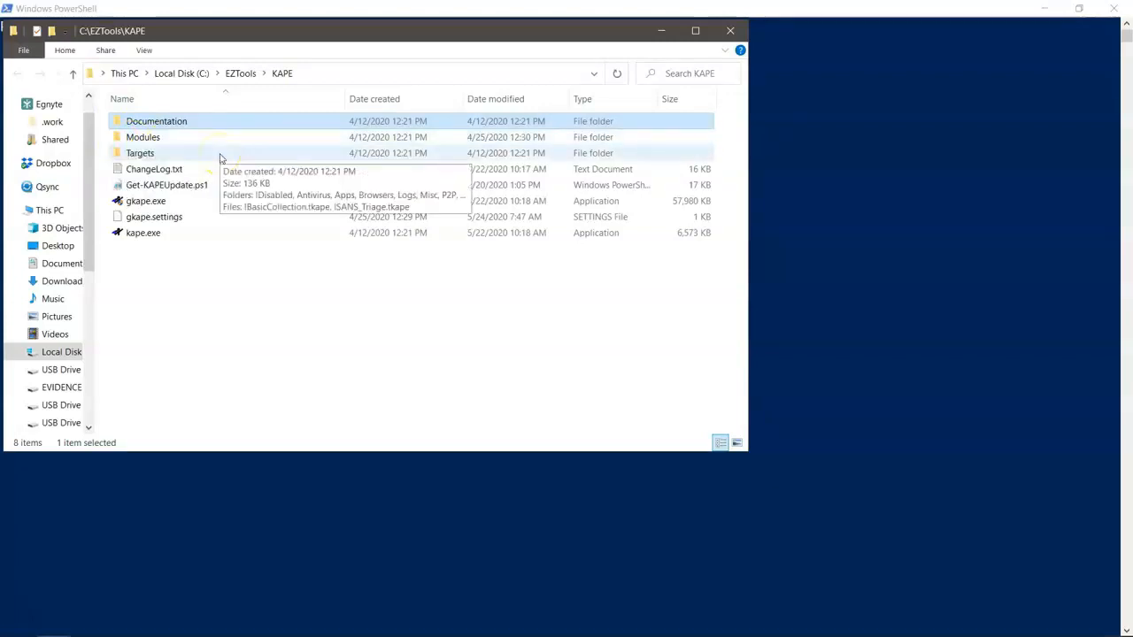
mouse_move(210, 248)
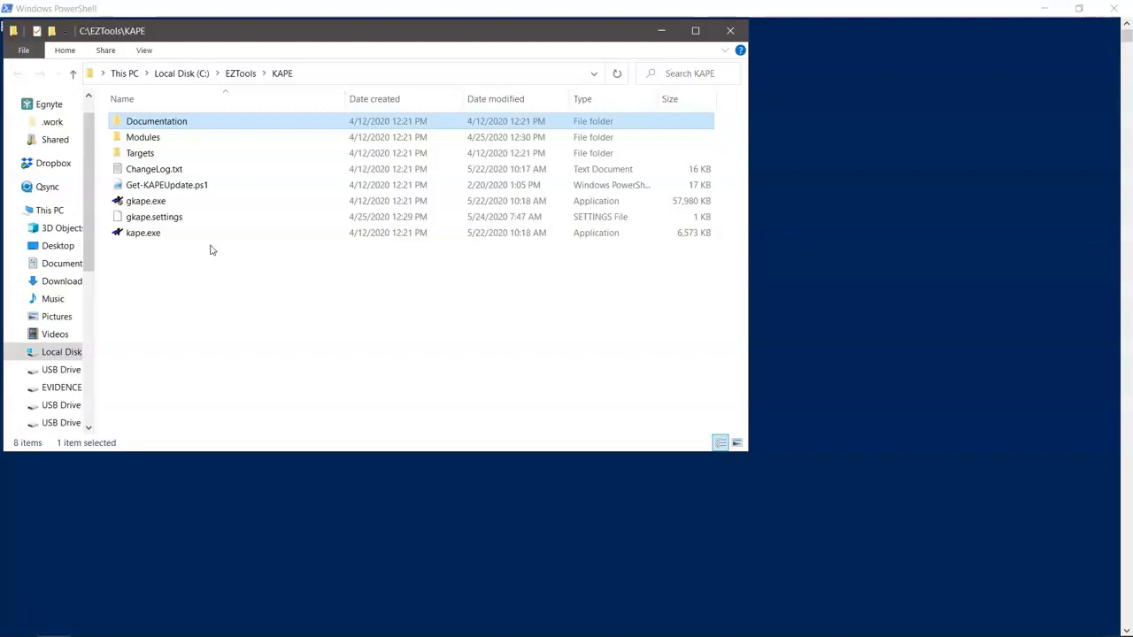
mouse_move(296, 286)
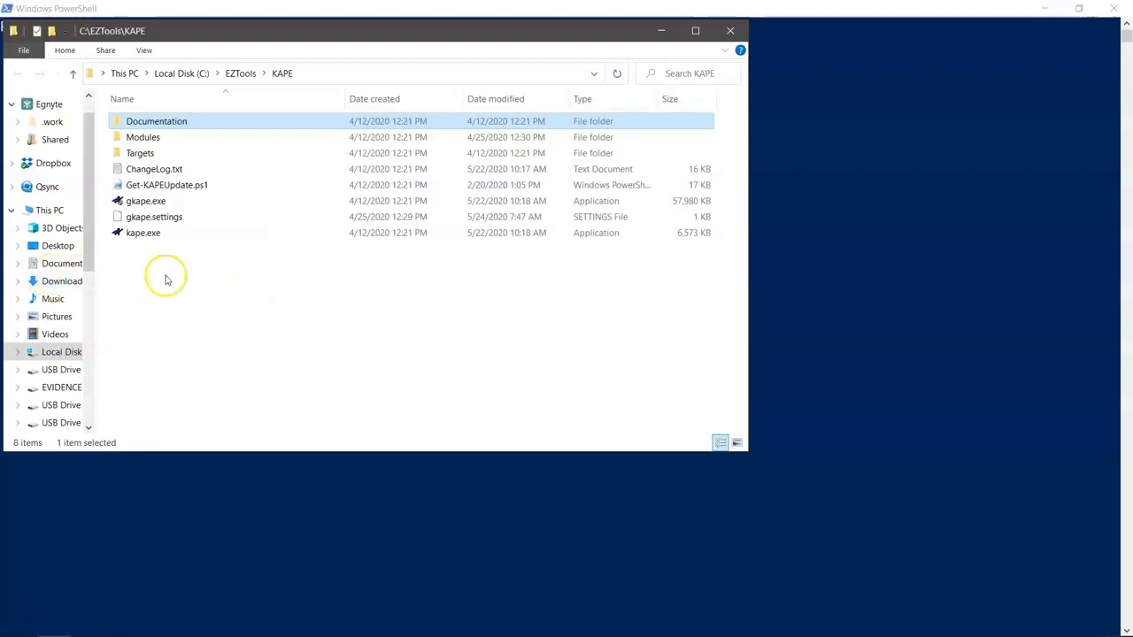
mouse_move(186, 282)
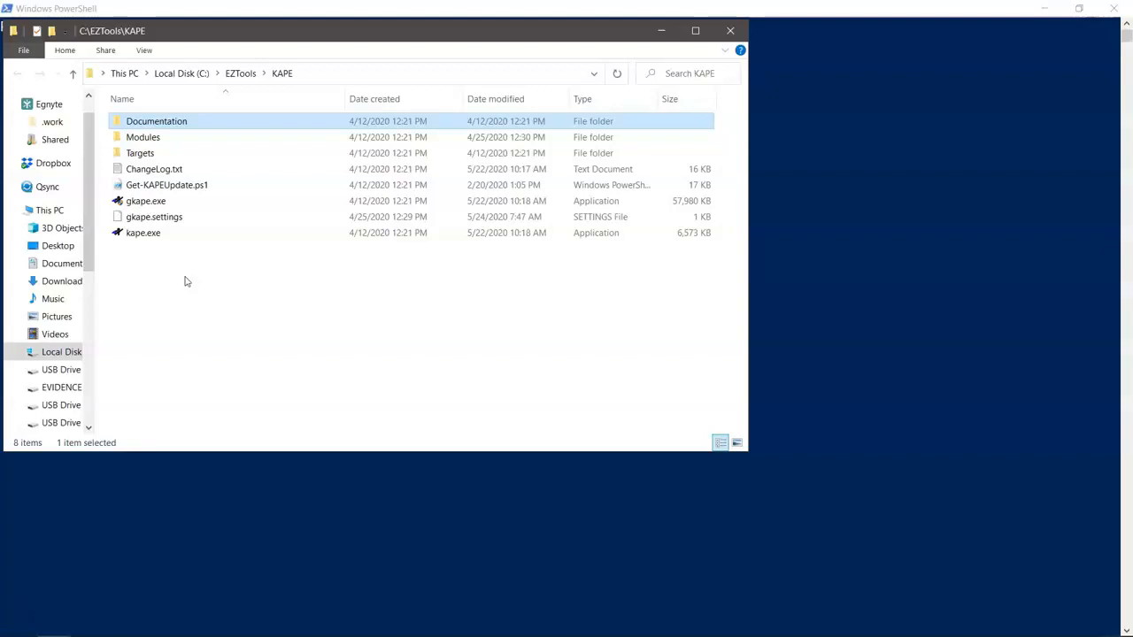
mouse_move(163, 276)
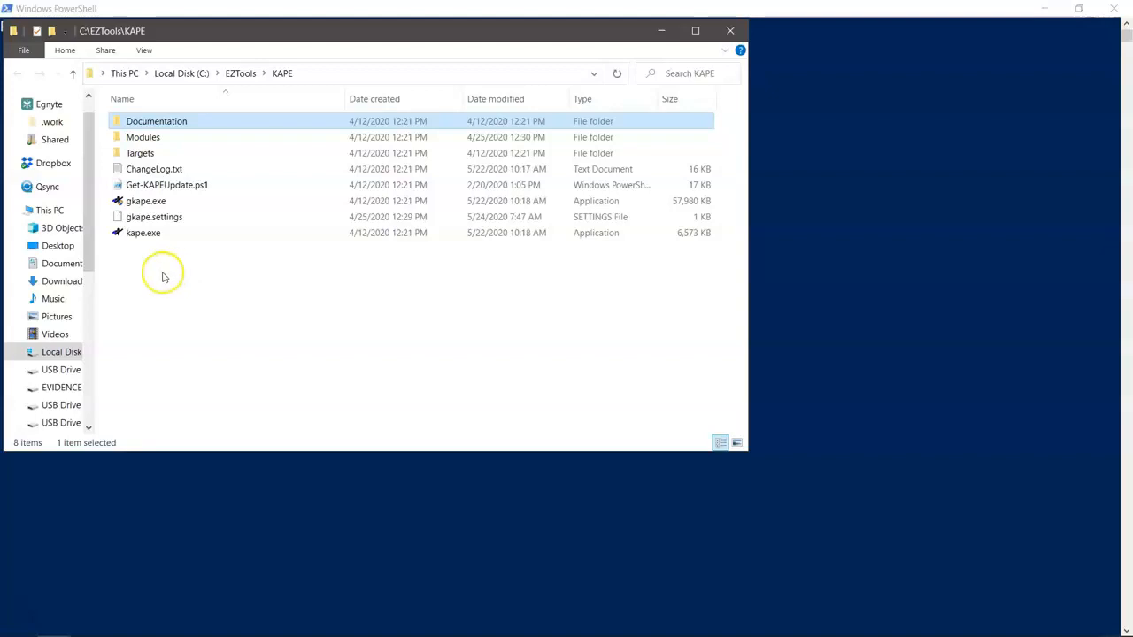
mouse_move(160, 271)
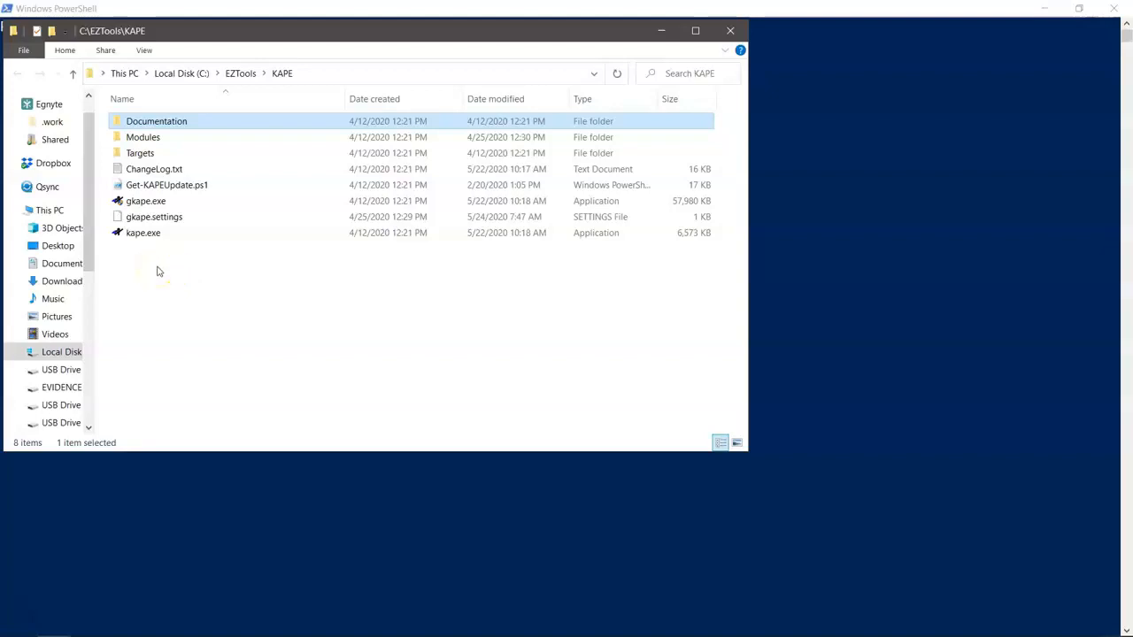
mouse_move(256, 323)
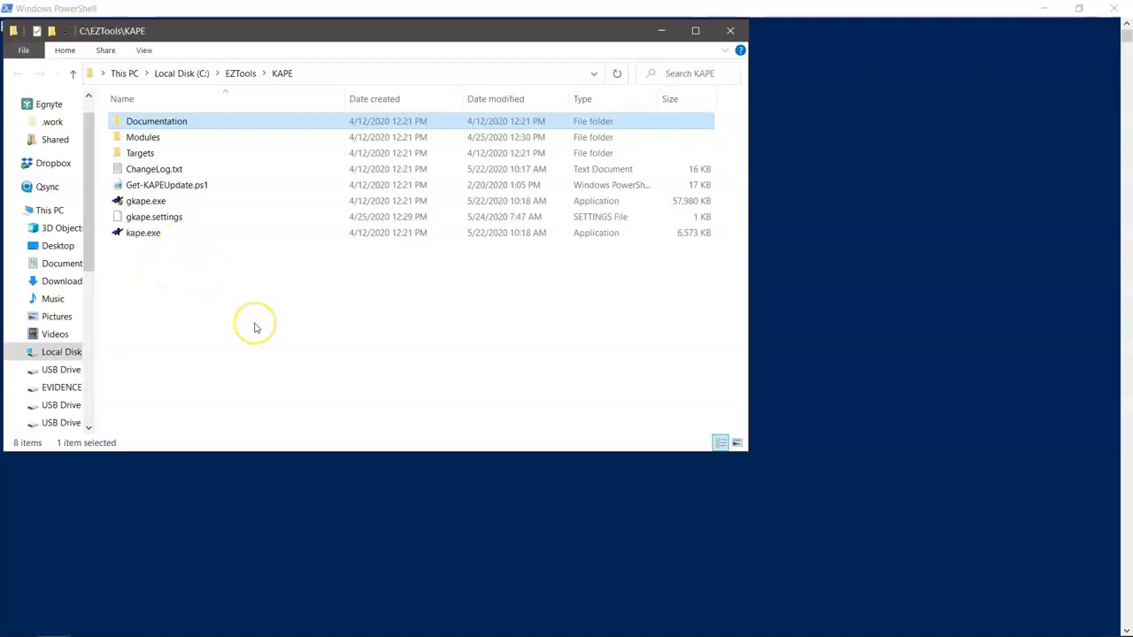
mouse_move(257, 327)
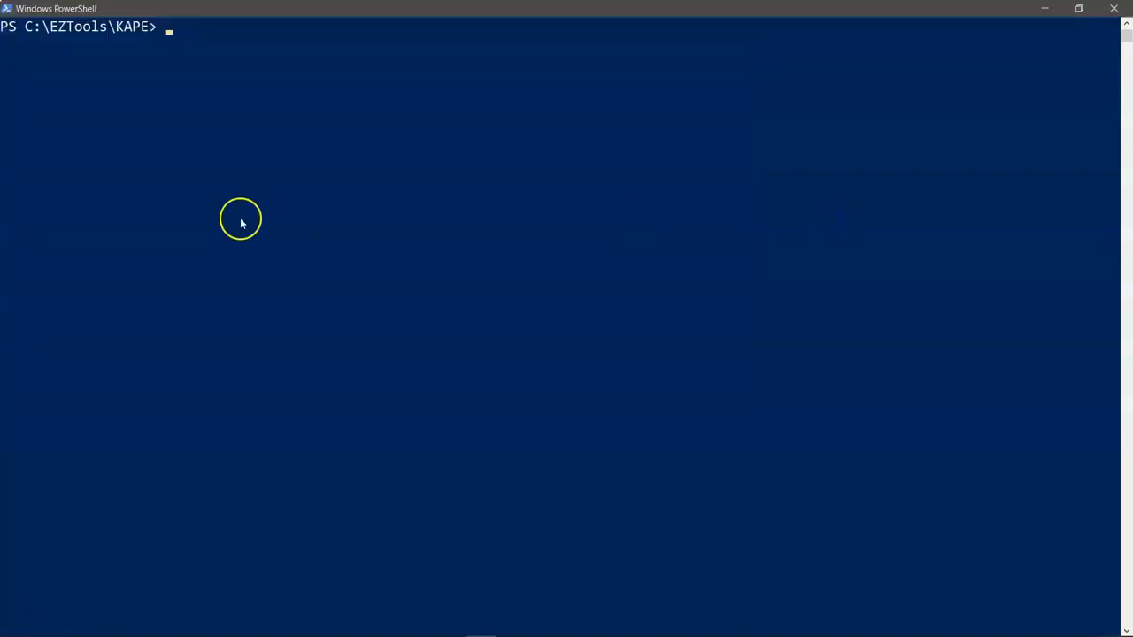
mouse_move(179, 66)
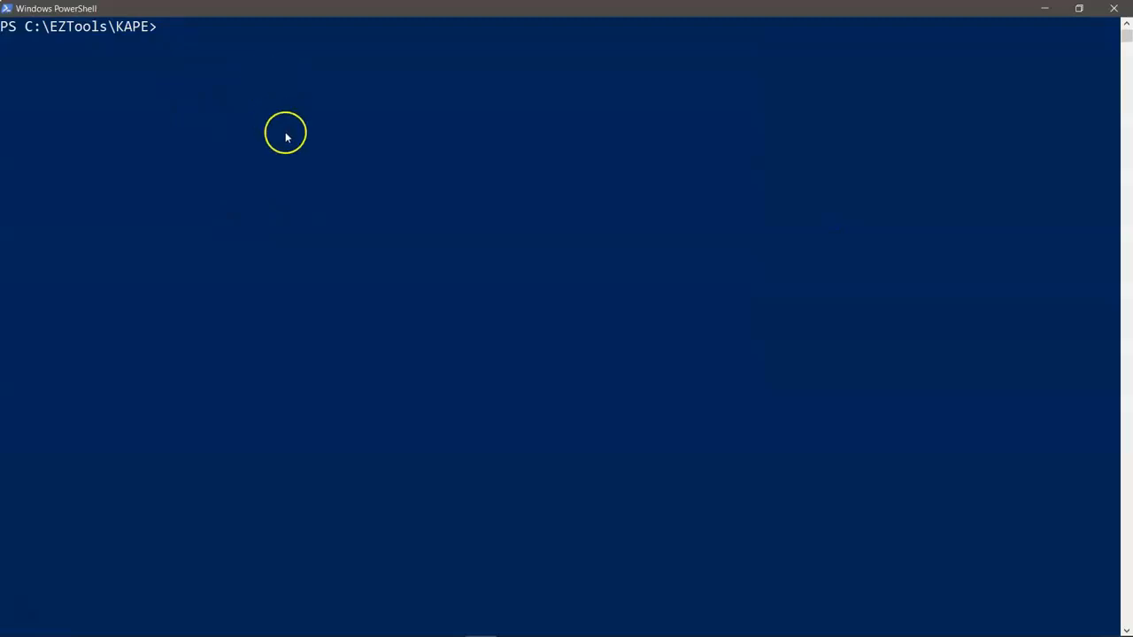
mouse_move(193, 81)
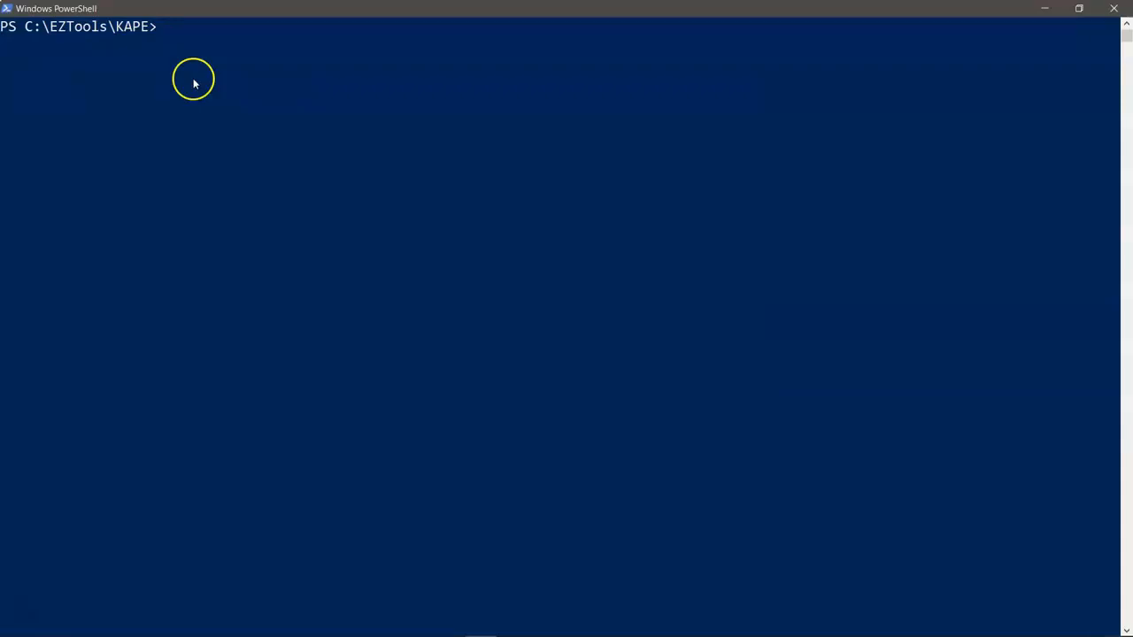
- Type 'Get' and Tab-complete it to .\Get-KAPEUpdate.ps1 at the KAPE prompt, not yet run
type("Get")
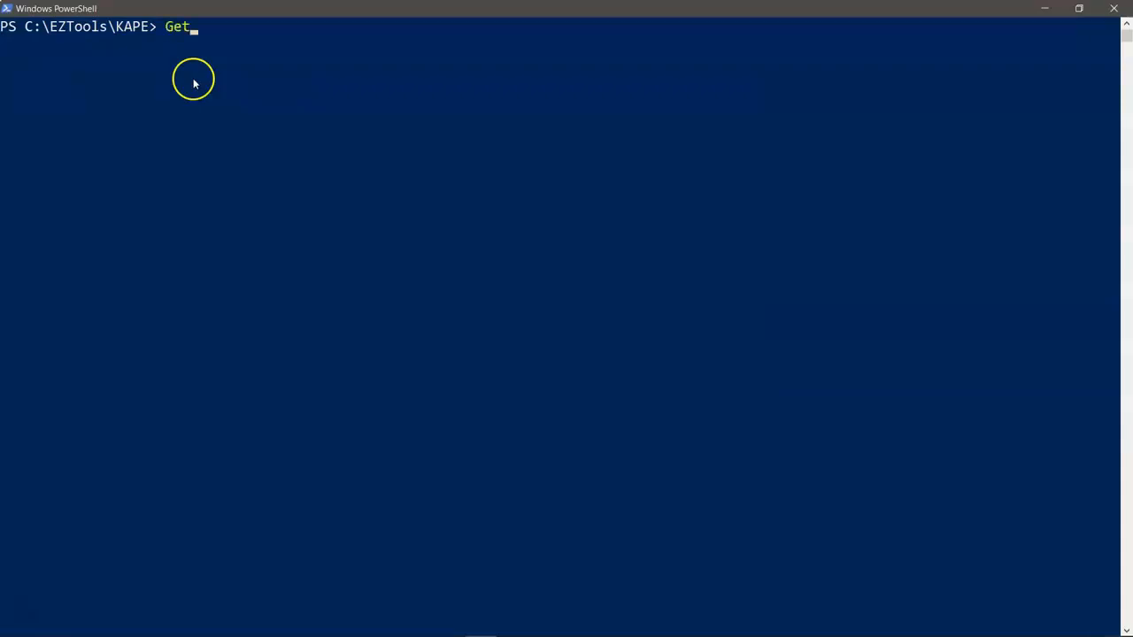
type(".\\Get-KAPEUpdate.ps1")
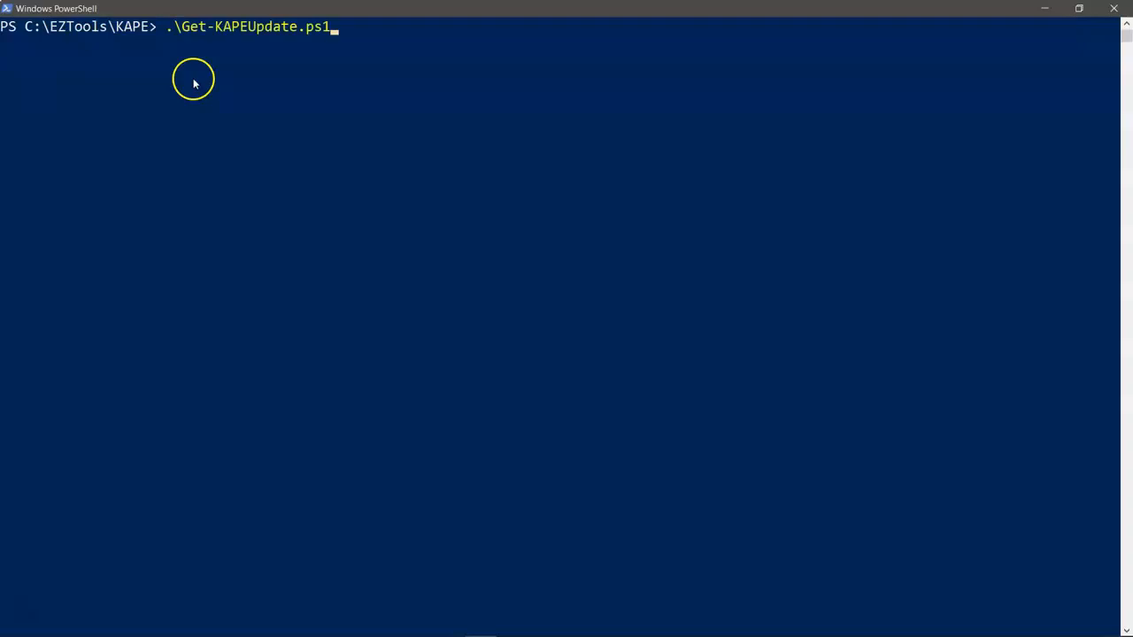